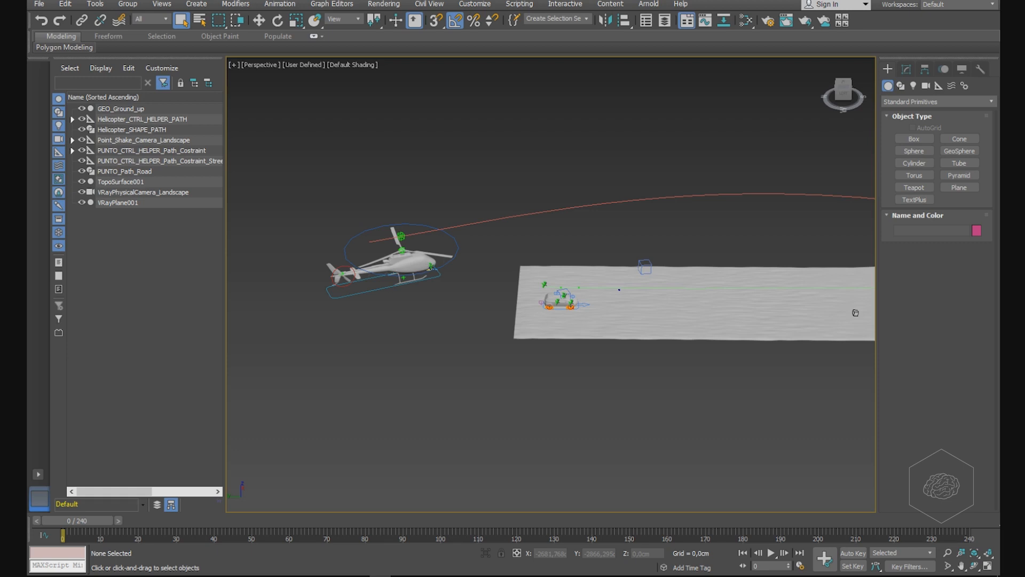
mouse_move(530, 366)
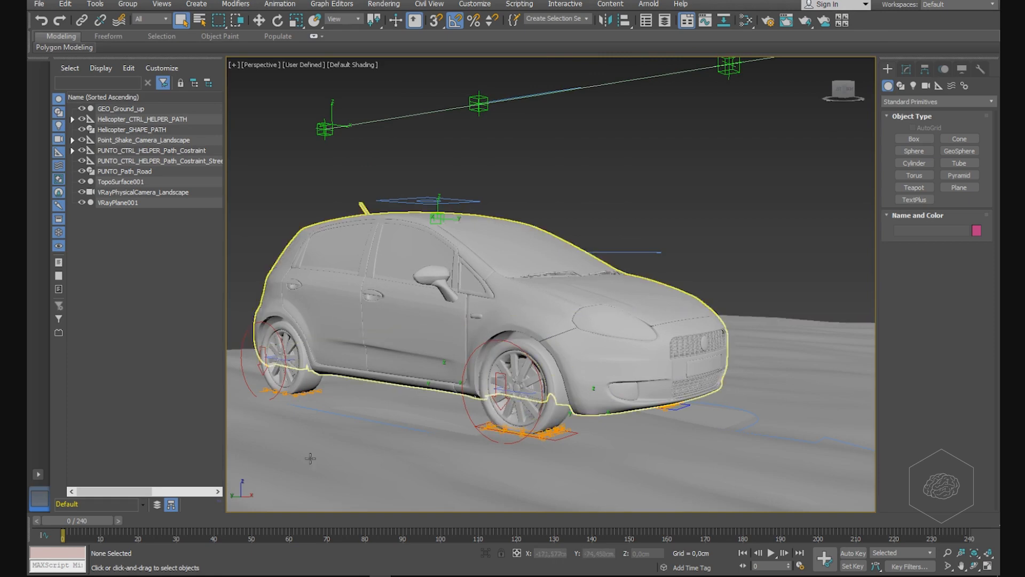
Scrub the time slider to preview the helicopter and car animation, resting at frame 52.
left_click_drag(62, 520, 111, 520)
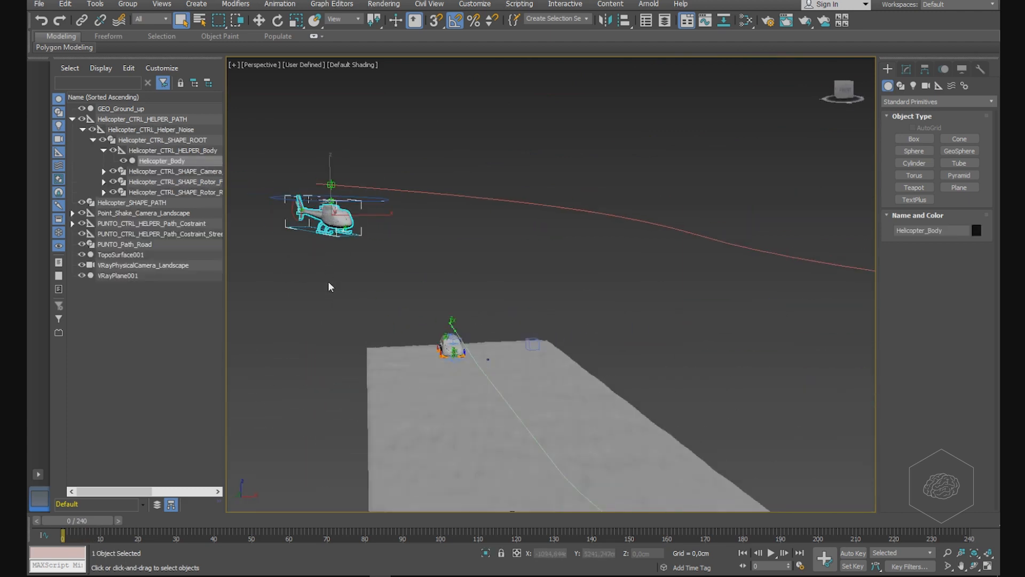
left_click_drag(61, 531, 98, 532)
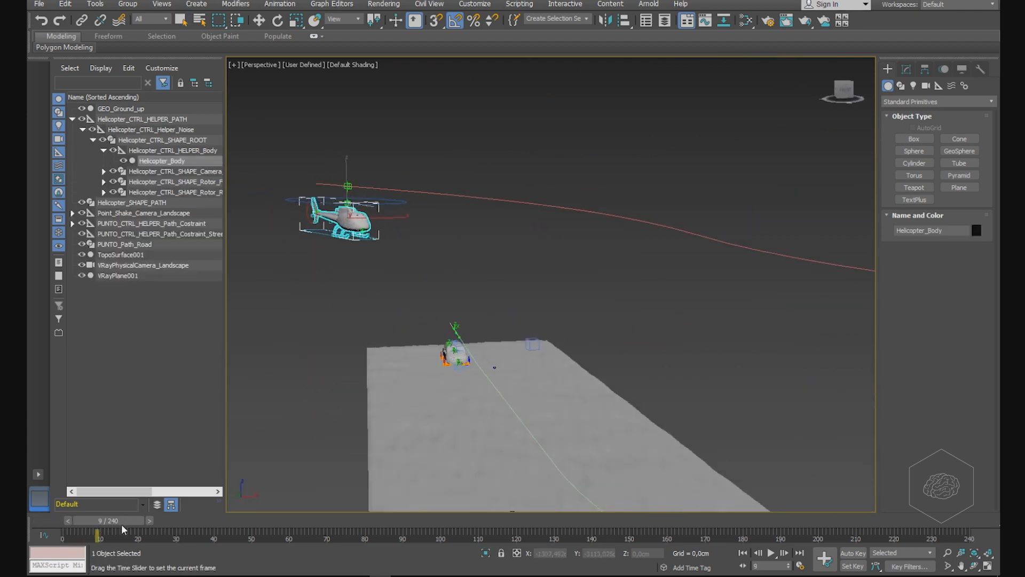
left_click_drag(97, 535, 334, 535)
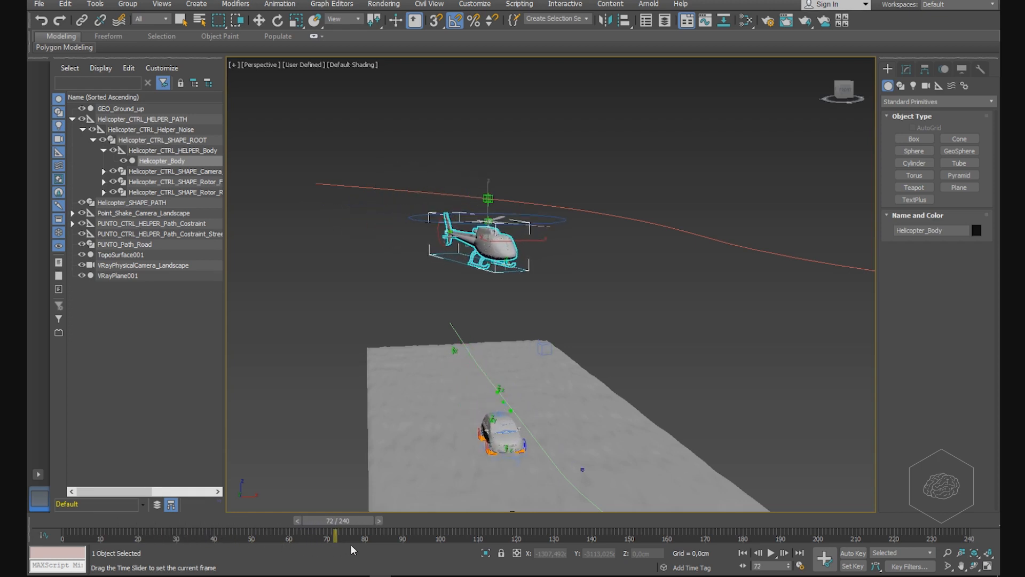
left_click_drag(335, 535, 258, 535)
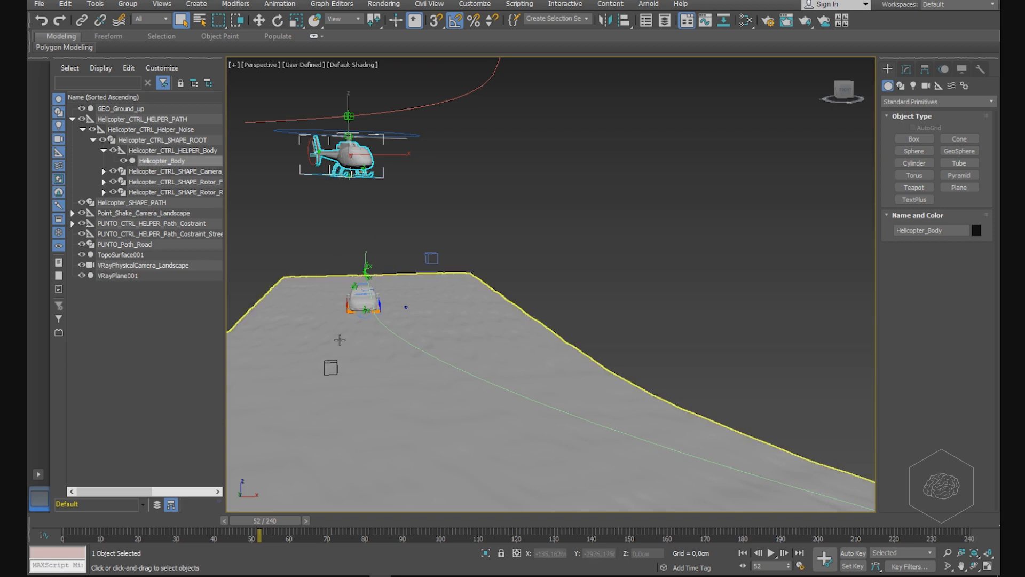
mouse_move(331, 310)
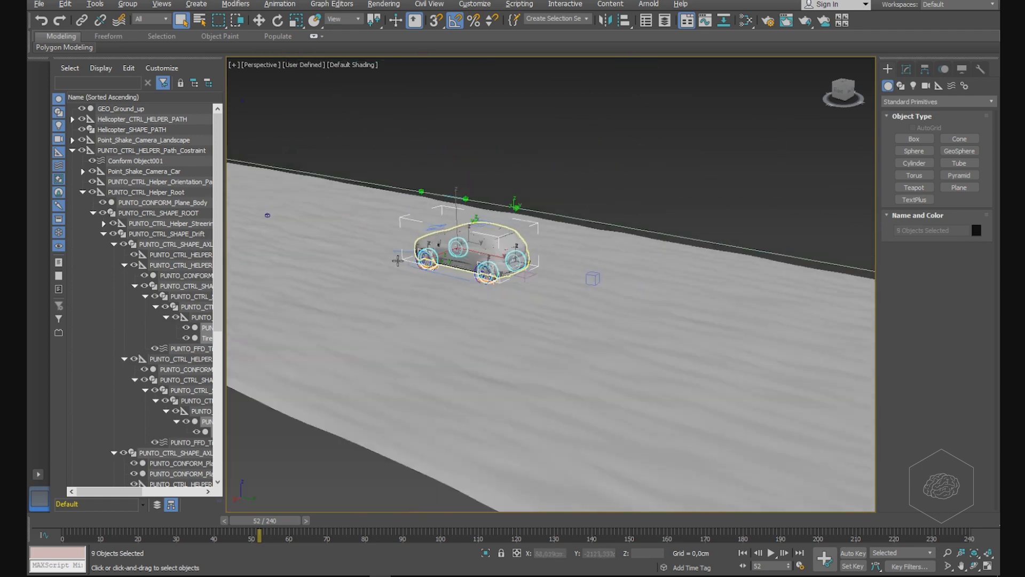
Zoom the viewport to the selected car rig and bring up the file commands.
right_click(471, 255)
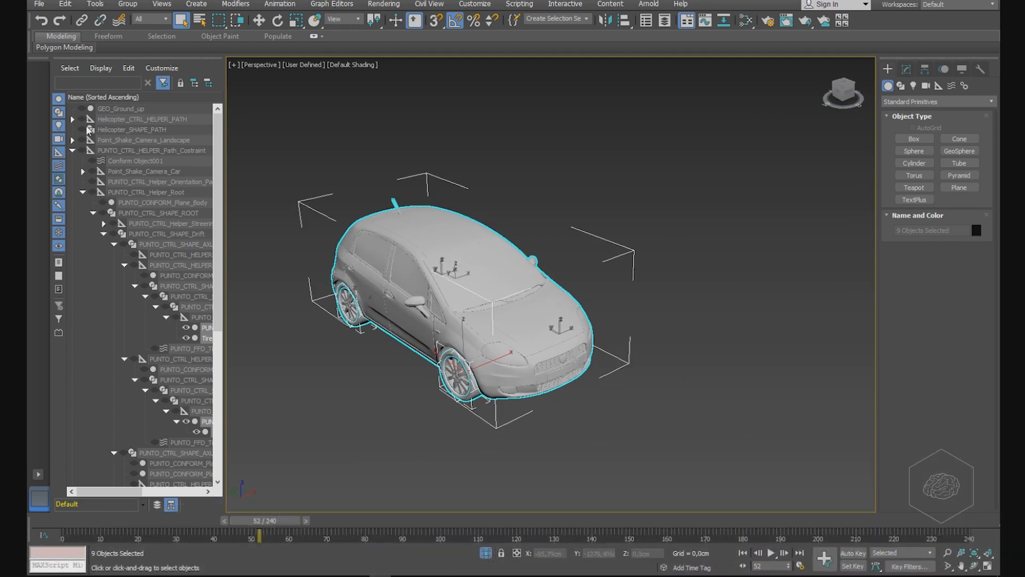
left_click(39, 5)
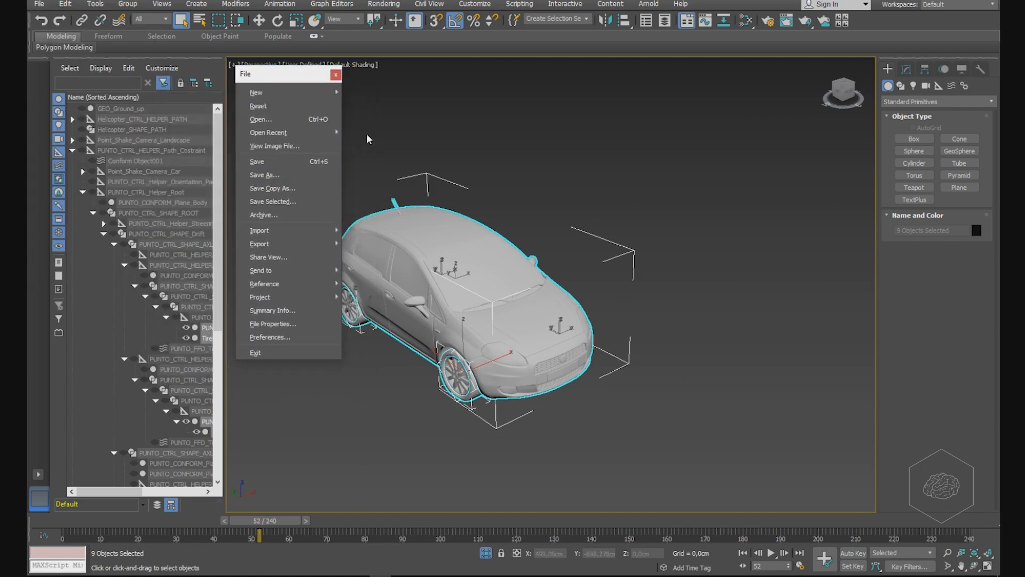
mouse_move(260, 231)
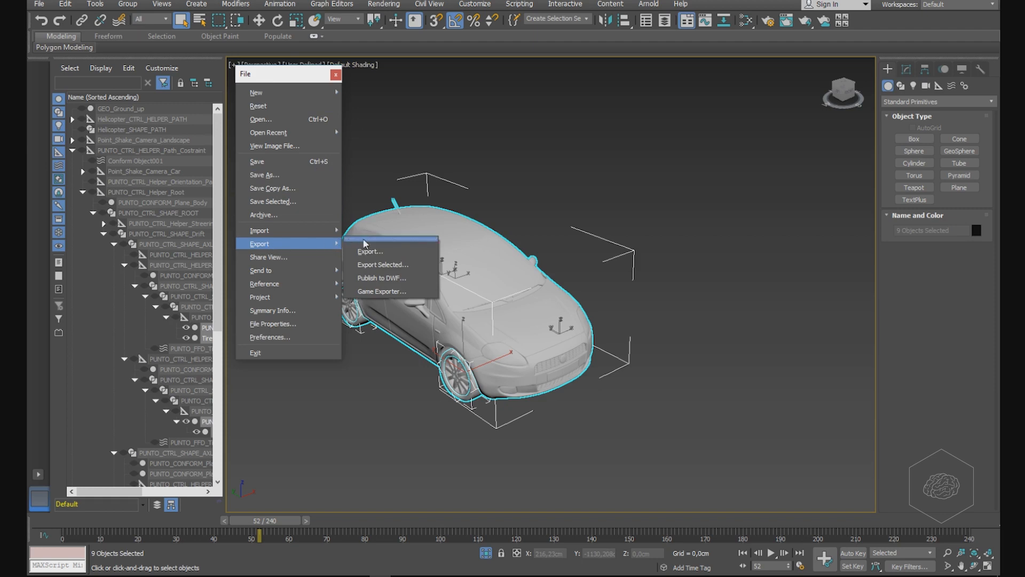
Export the selection to the existing car_animation.ABC on the Desktop, confirming the overwrite.
left_click(369, 251)
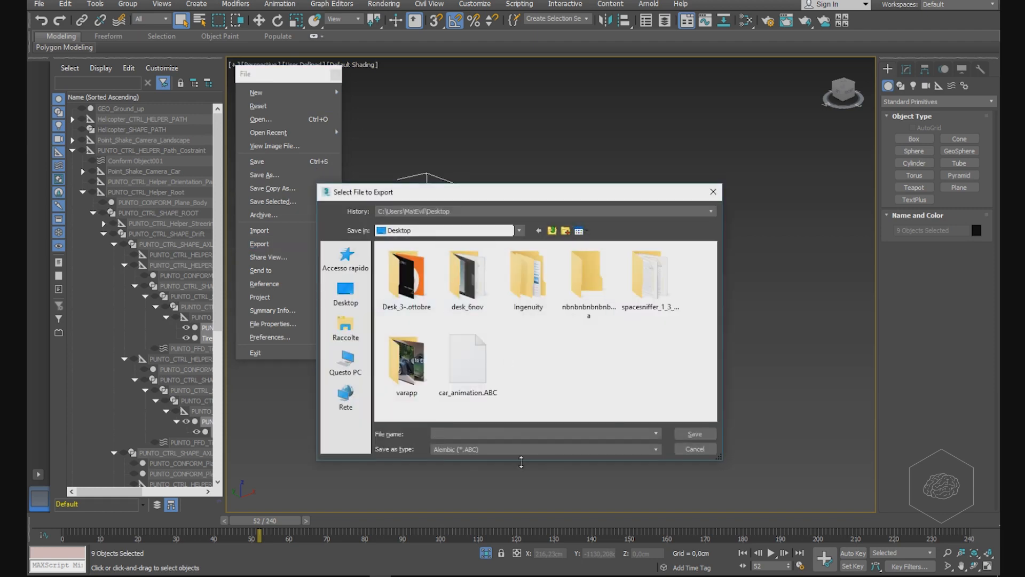
left_click(467, 360)
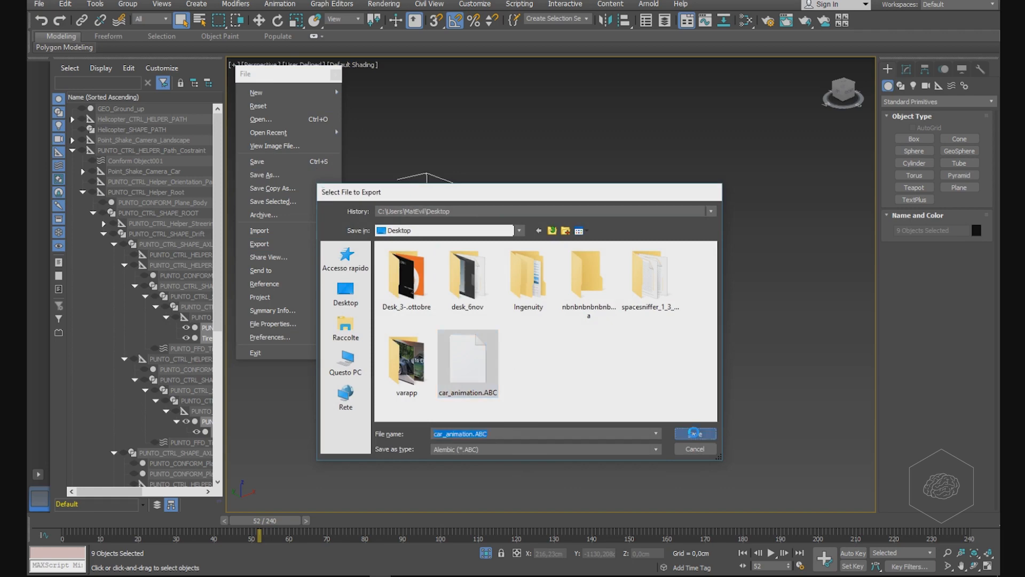
left_click(693, 434)
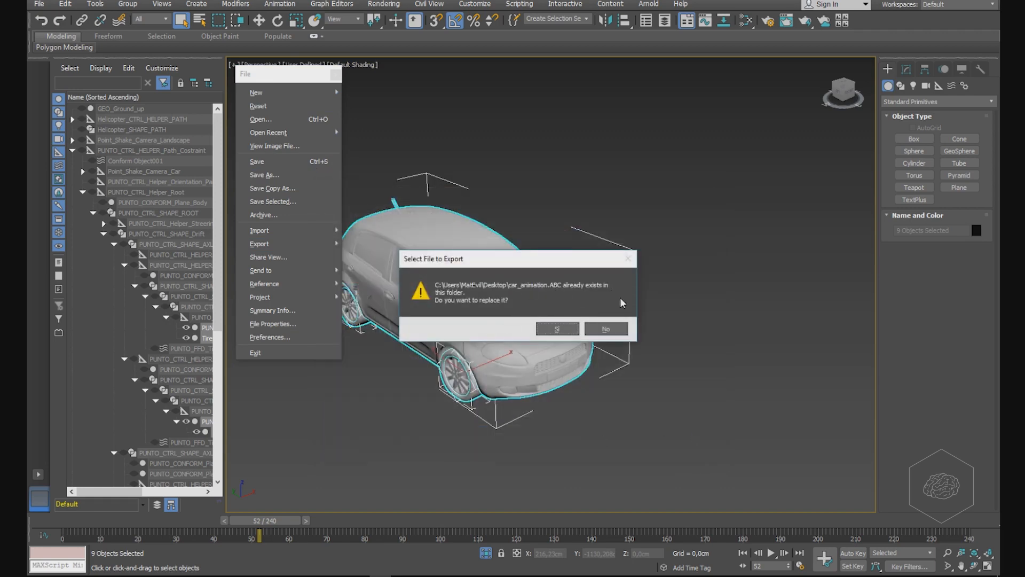
left_click(556, 328)
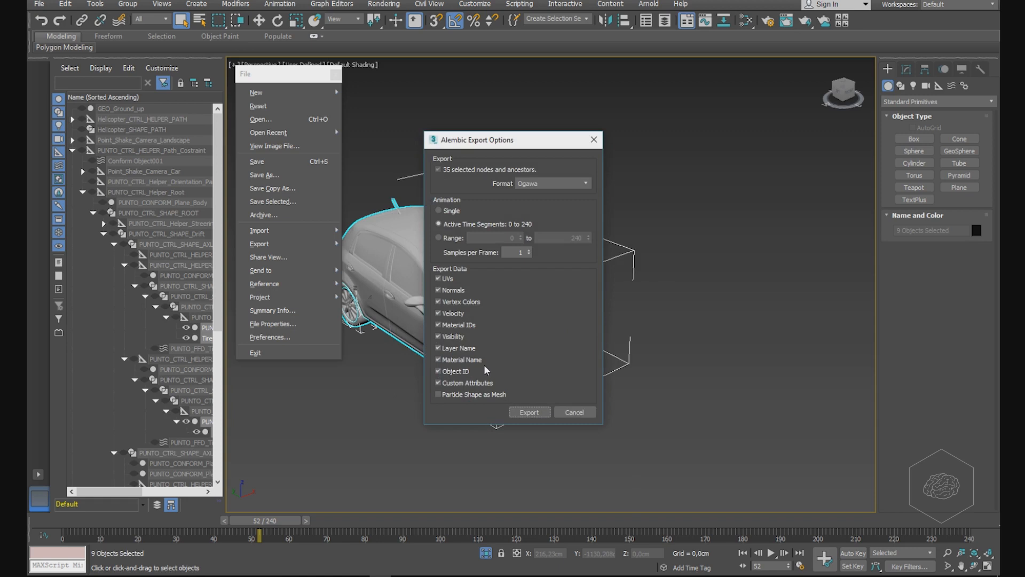
mouse_move(491, 334)
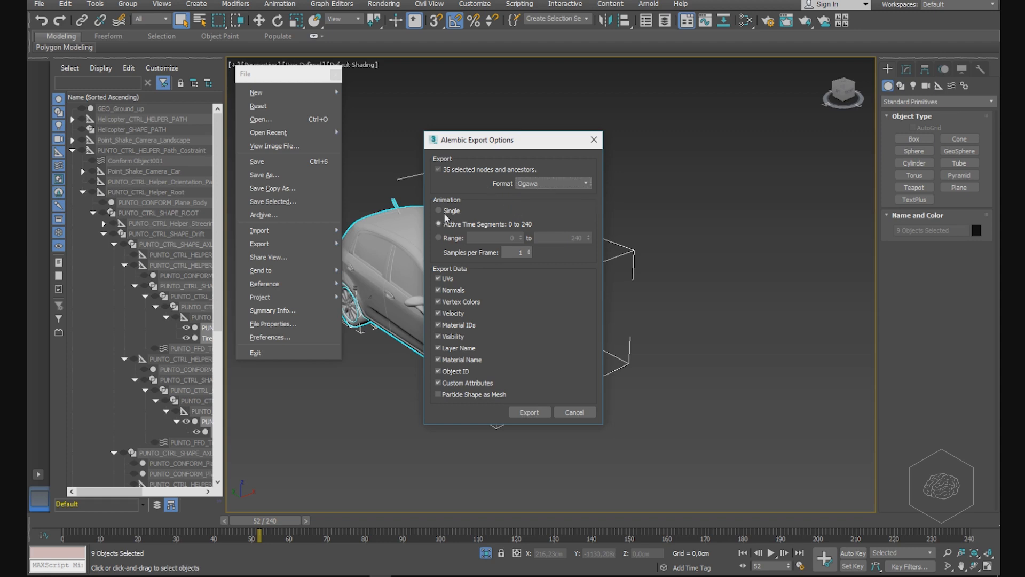
mouse_move(448, 219)
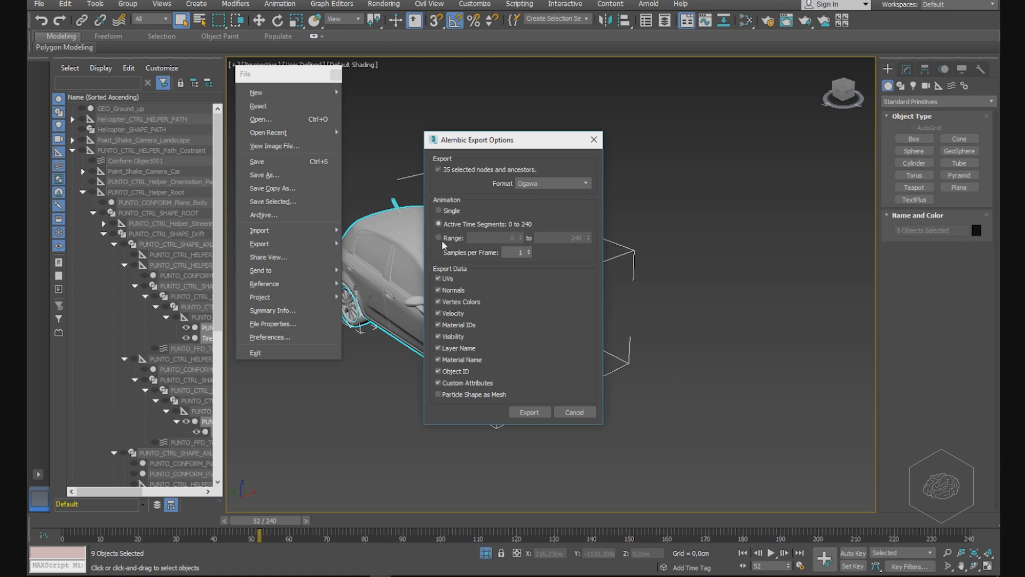
Keep the Active Time Segment 0–240 and all export data types on, then run the Alembic export.
left_click(438, 237)
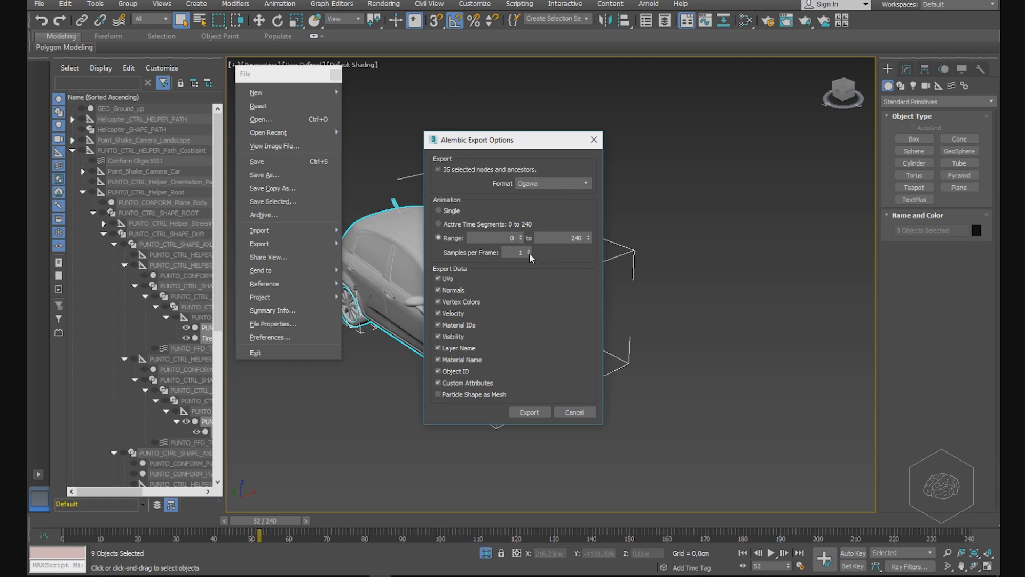
mouse_move(487, 314)
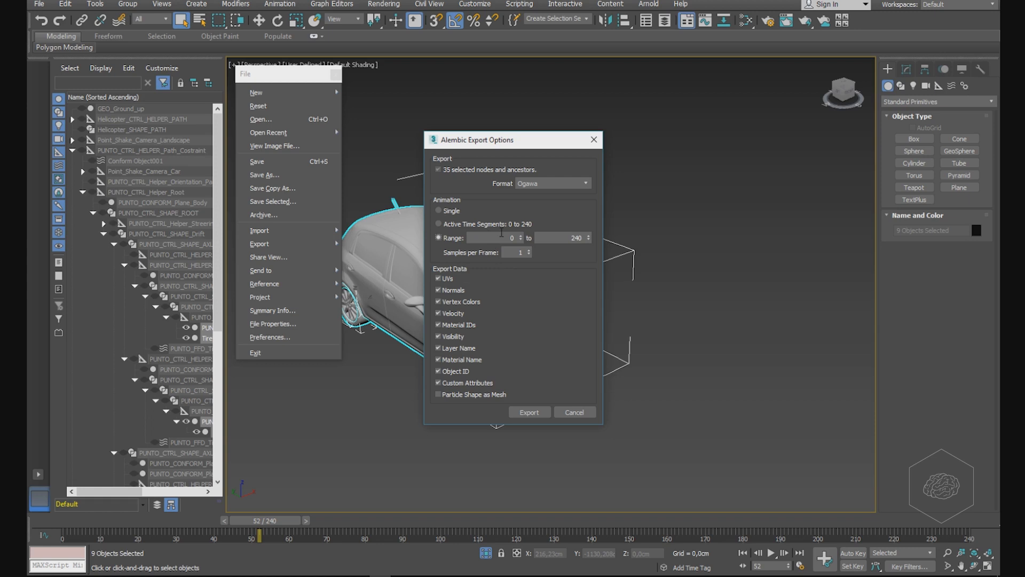
mouse_move(613, 335)
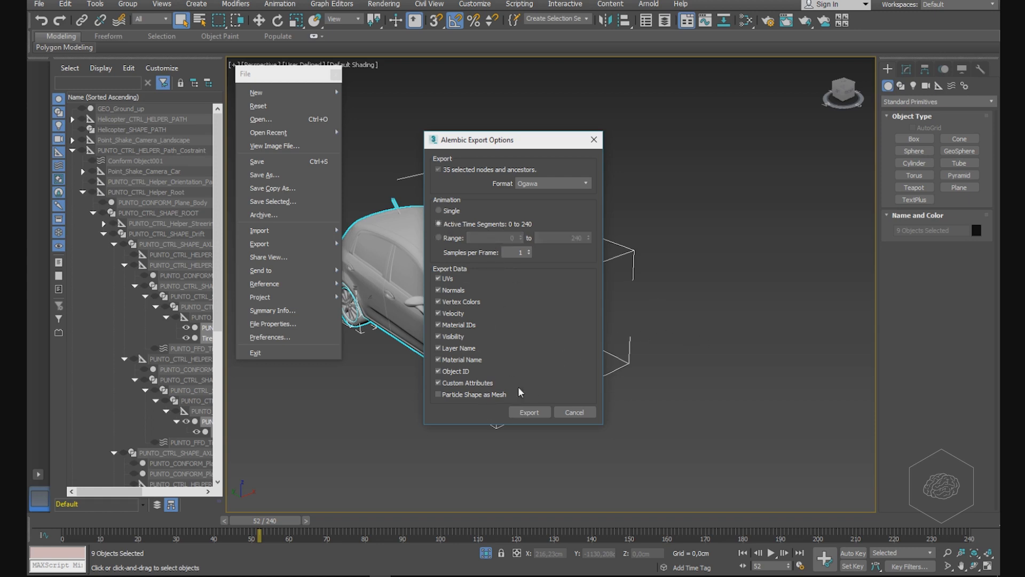
mouse_move(595, 237)
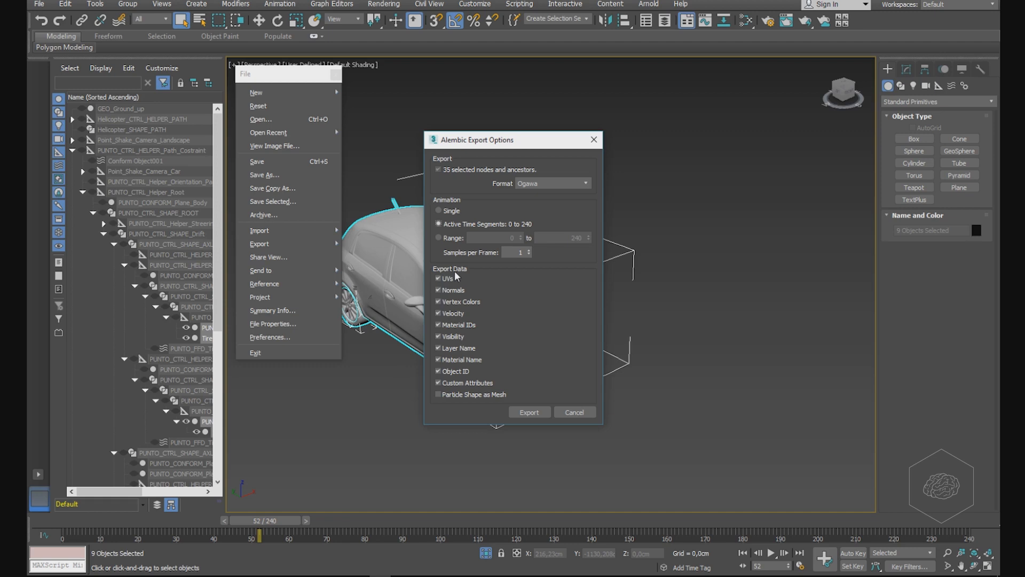
mouse_move(456, 305)
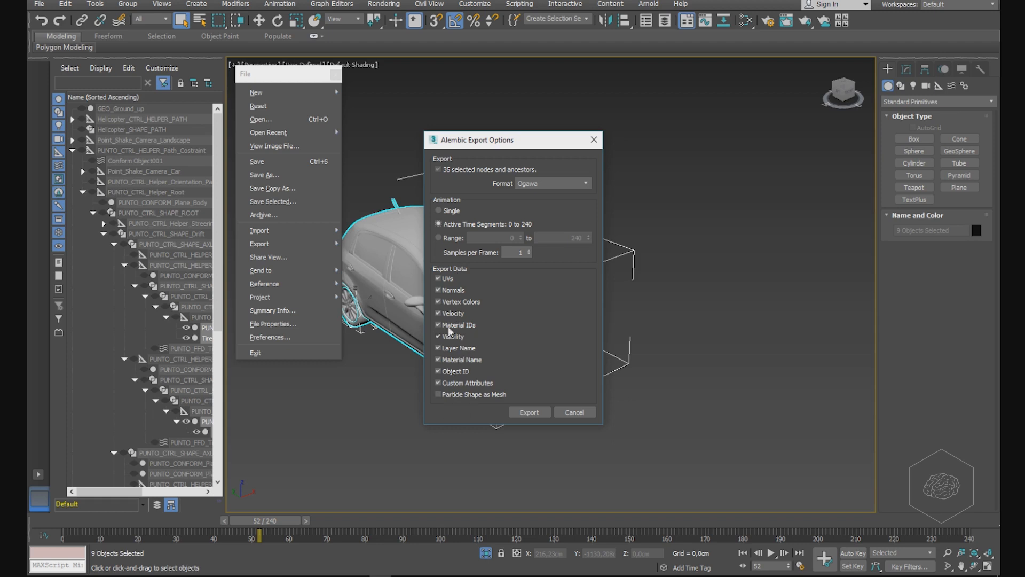
left_click(437, 336)
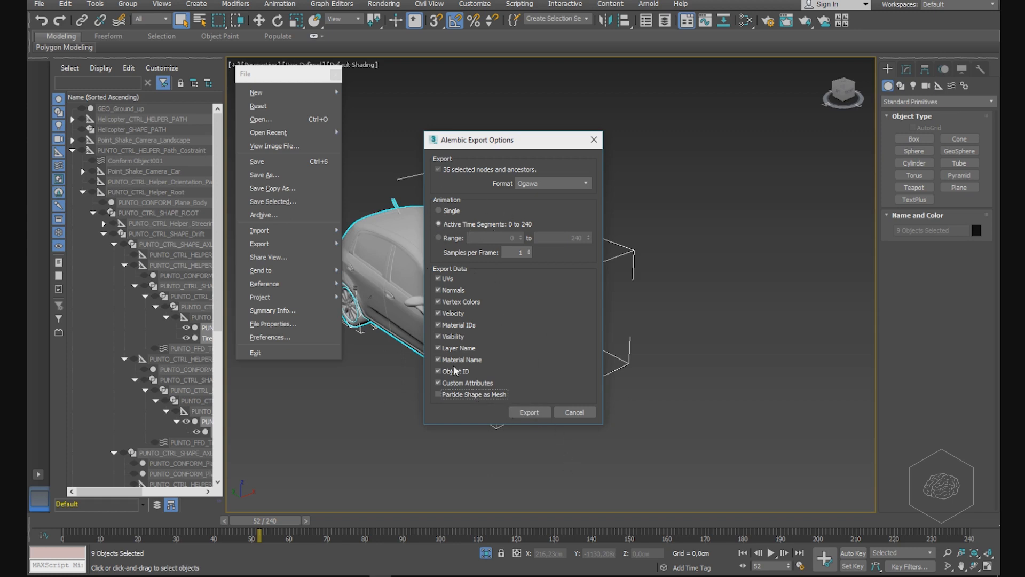
left_click(529, 412)
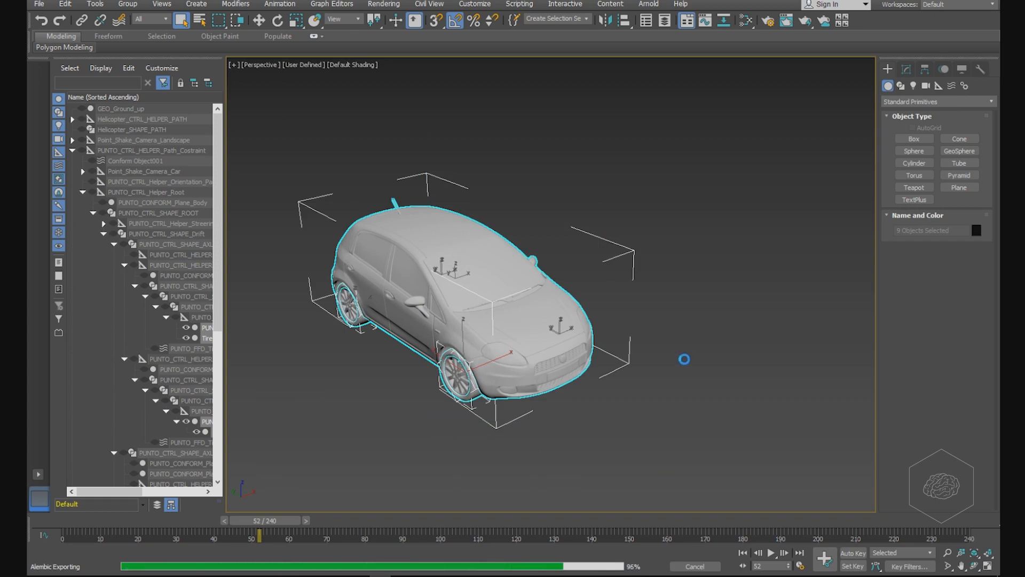
End isolation so the full scene with car, ground and helper paths shows again.
left_click(39, 4)
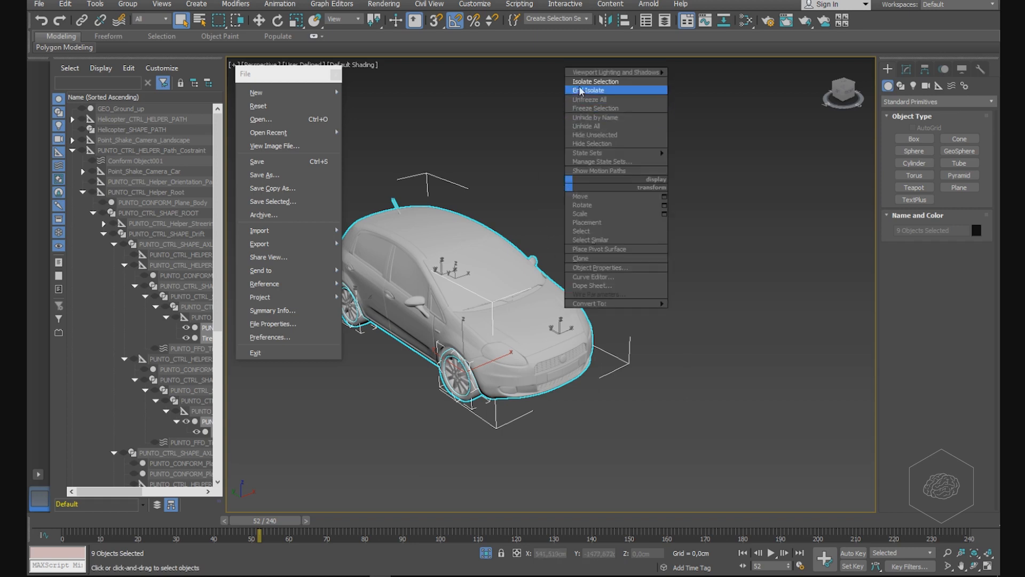
left_click(594, 81)
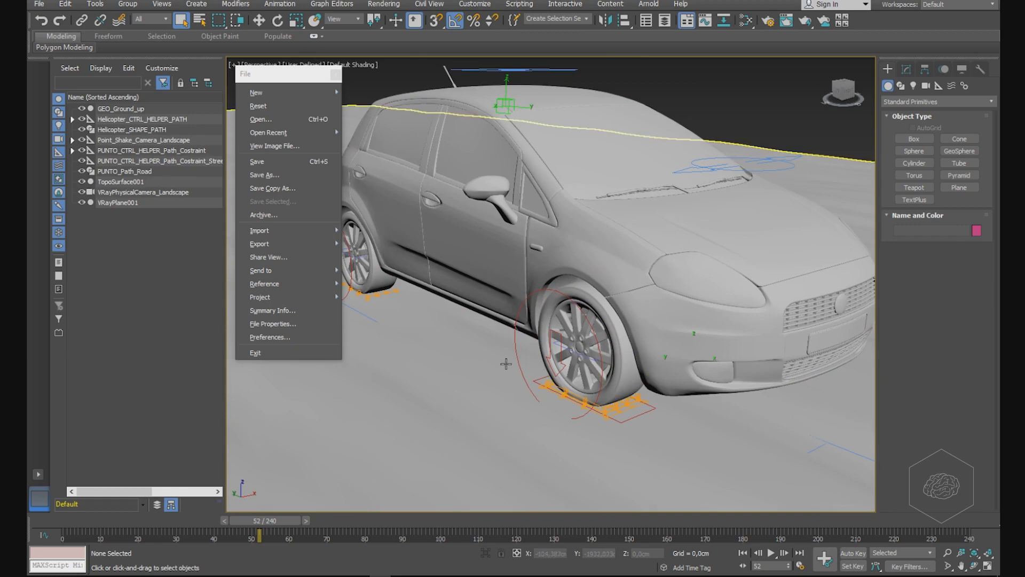
mouse_move(458, 367)
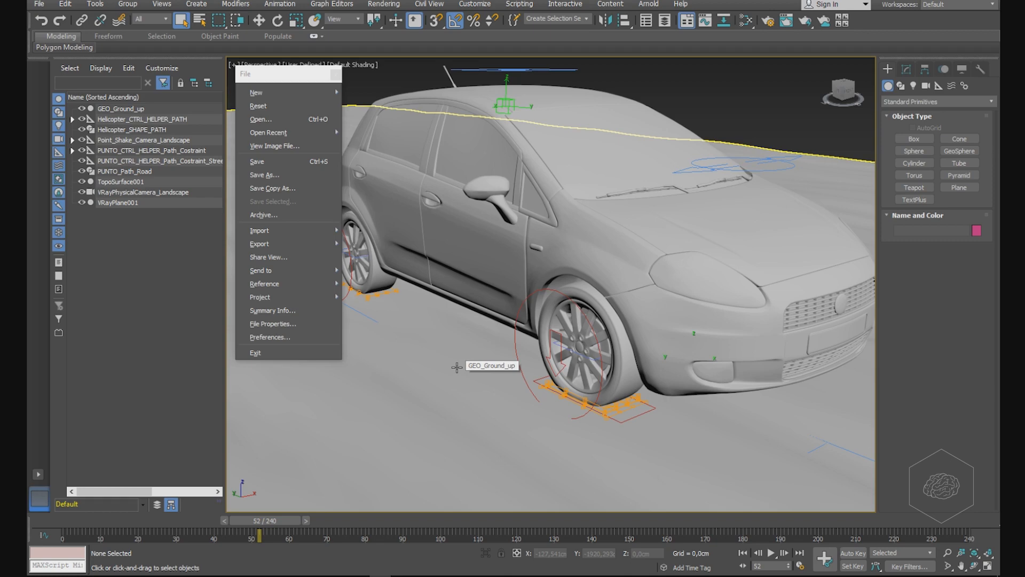
mouse_move(456, 368)
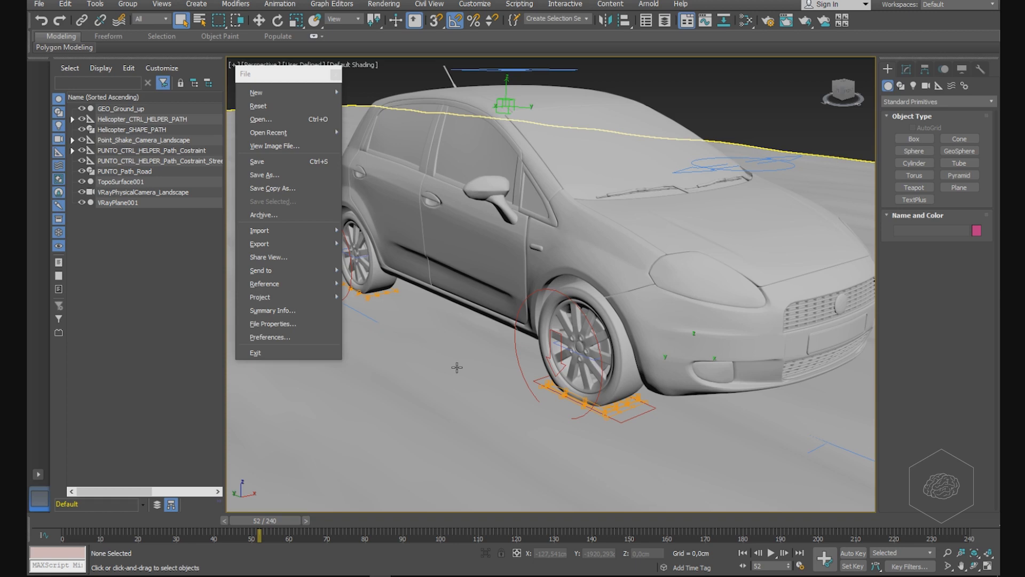
mouse_move(401, 269)
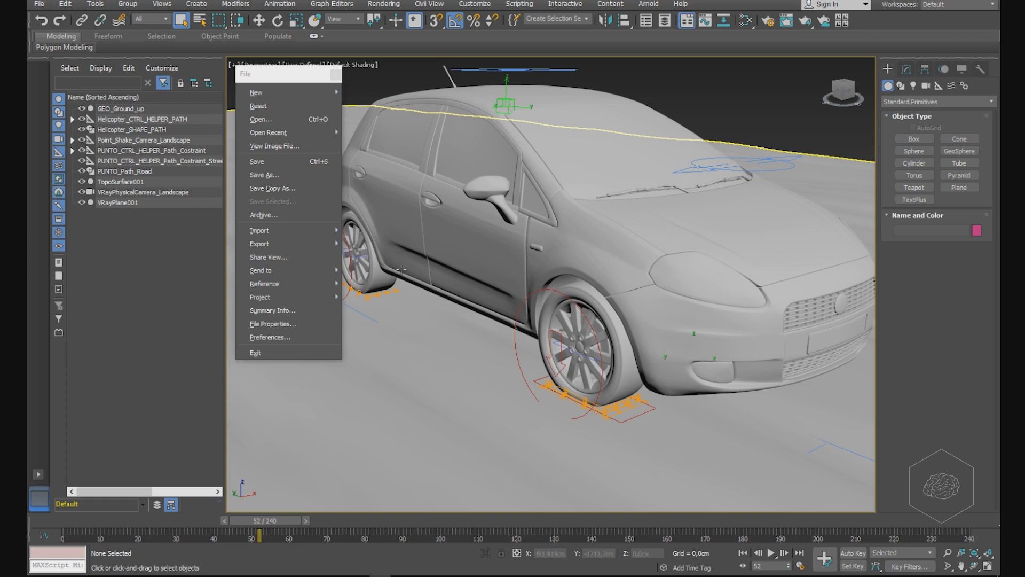
mouse_move(256, 92)
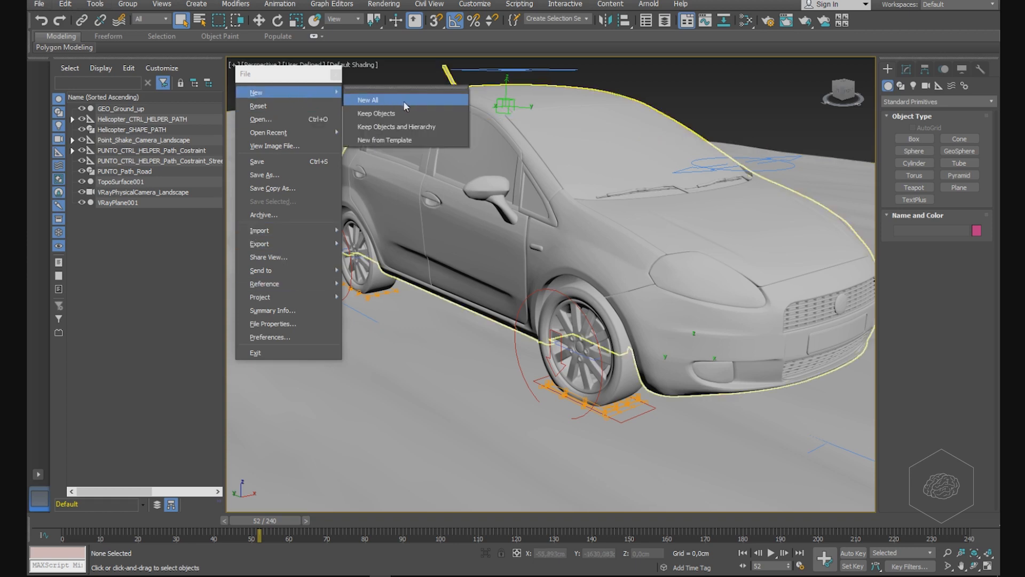
Start a completely new empty scene and choose car_animation.ABC from the Desktop for import.
left_click(367, 99)
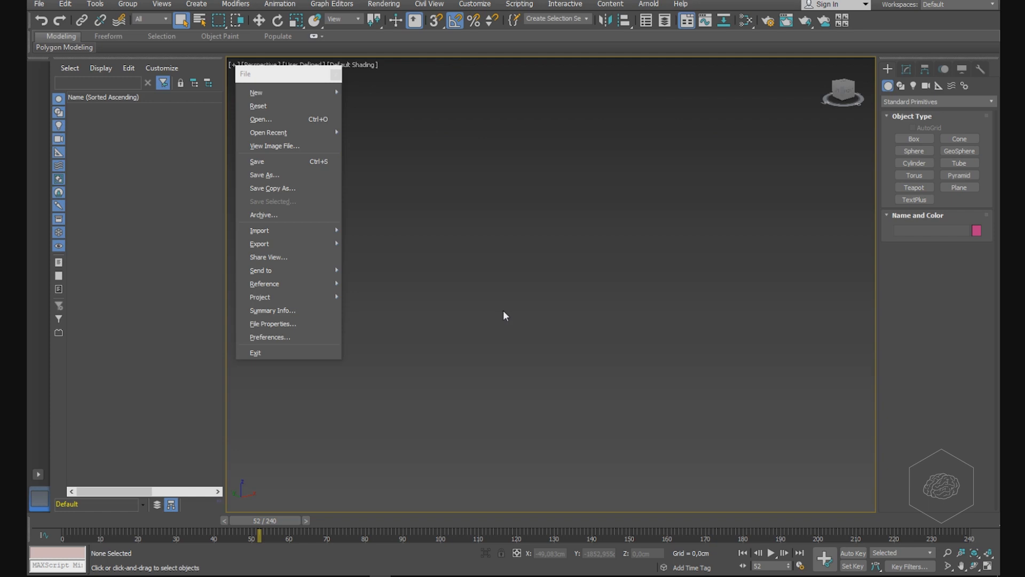
mouse_move(272, 188)
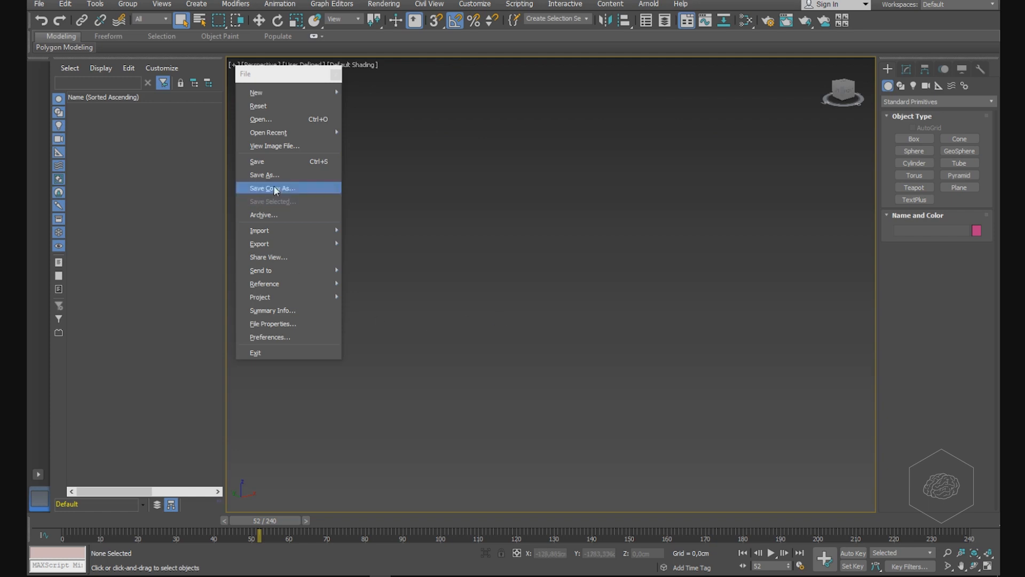
mouse_move(260, 229)
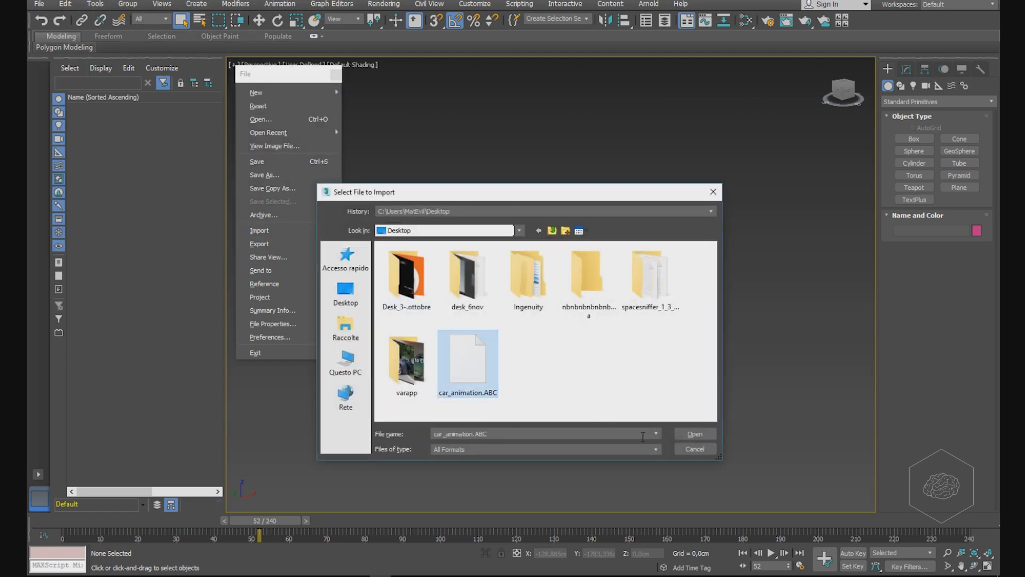
left_click(694, 433)
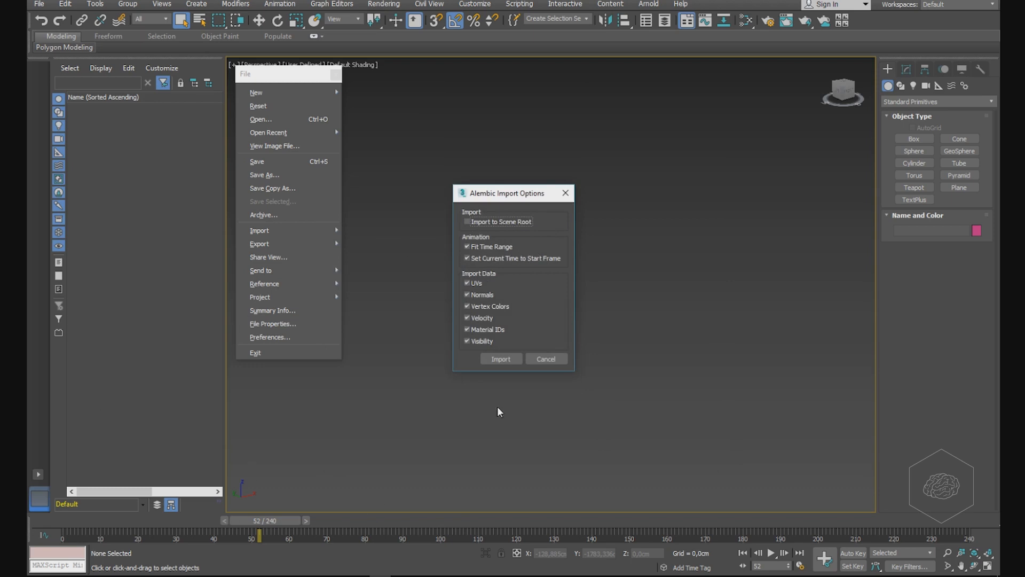
mouse_move(547, 273)
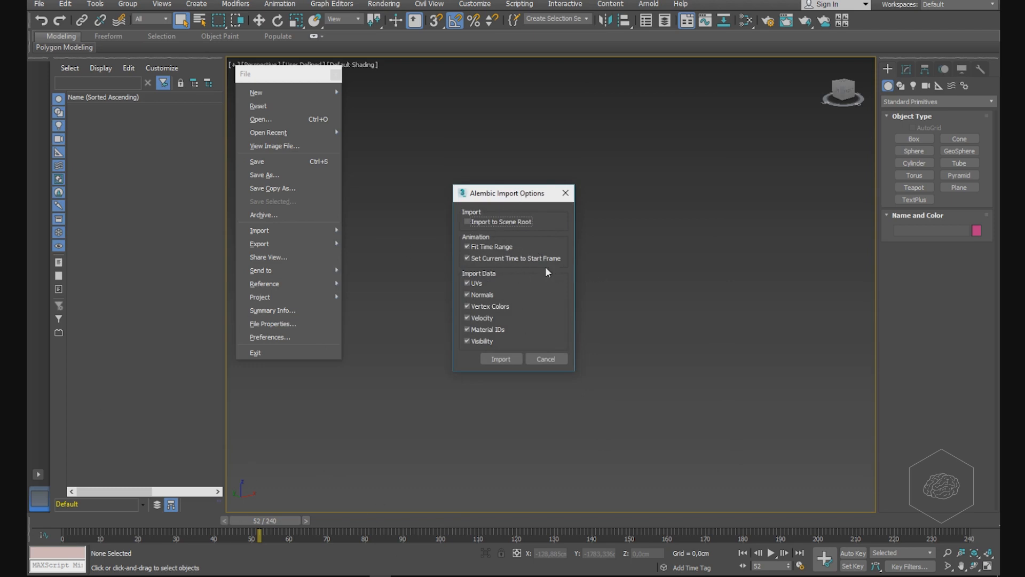
mouse_move(515, 317)
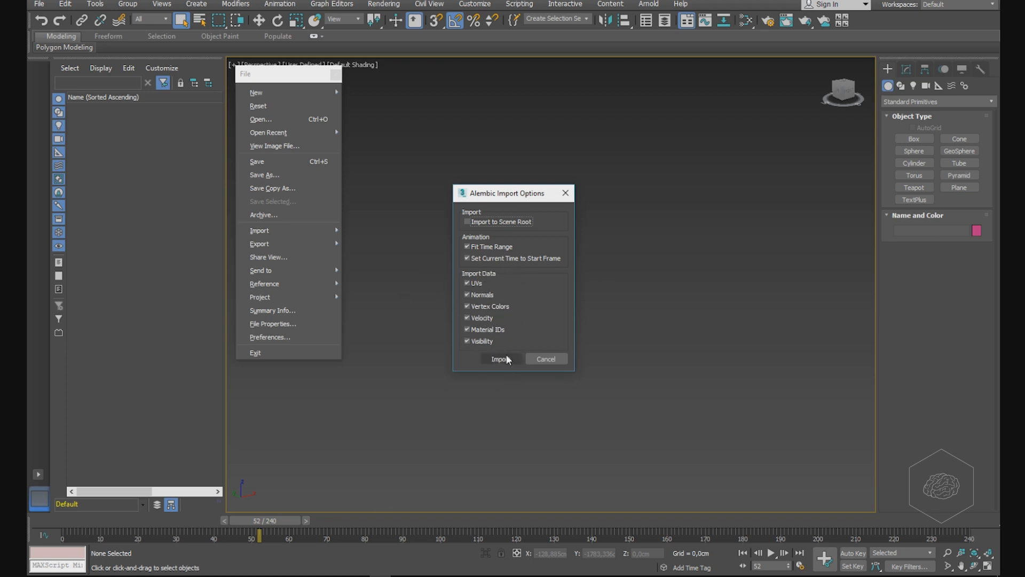
Import the Alembic car with default options, bringing its hierarchy under an Alembic root.
left_click(498, 358)
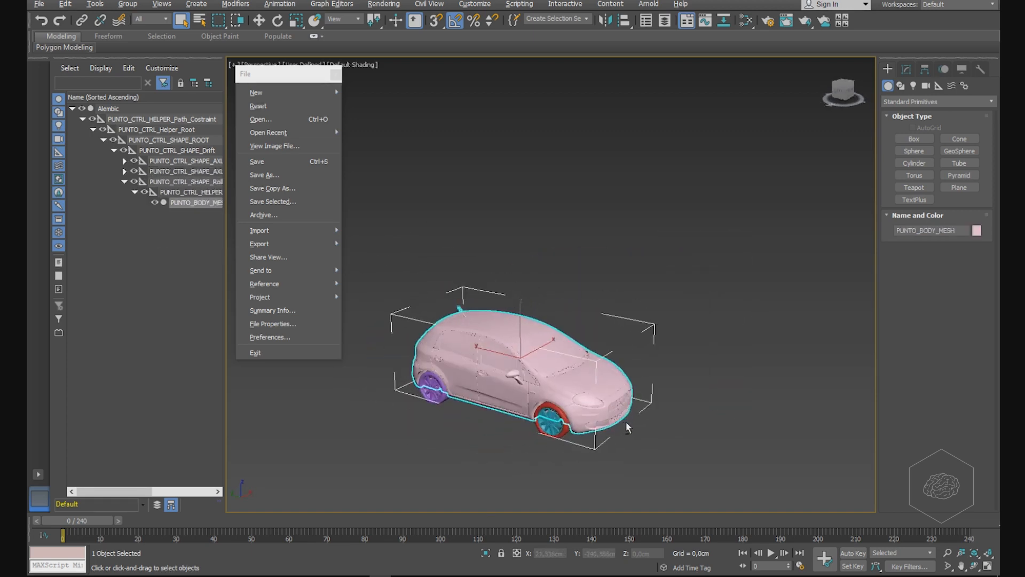
Scrub the time slider to watch the imported car move along its animated path.
scroll("down", 3)
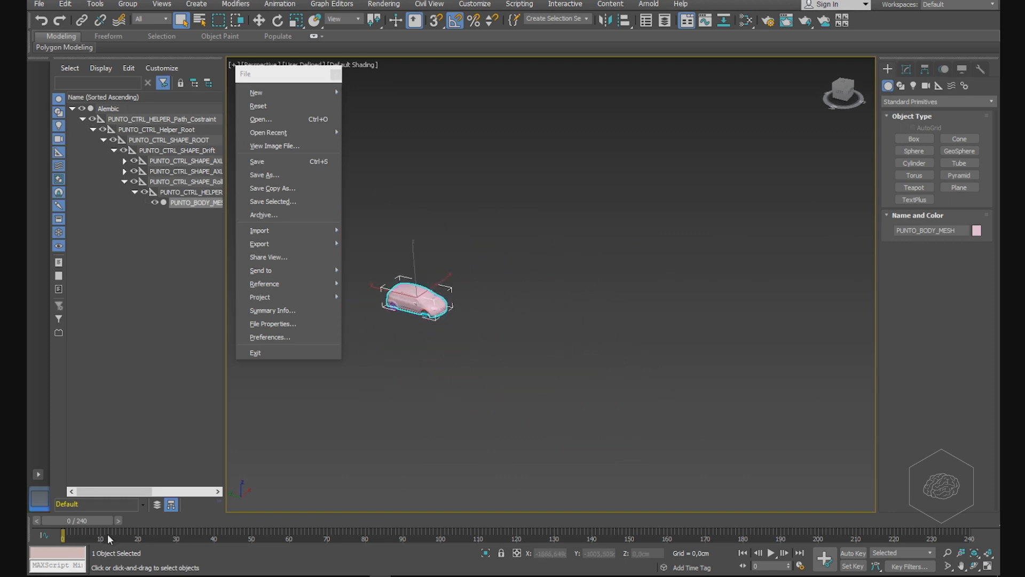
left_click_drag(62, 535, 157, 535)
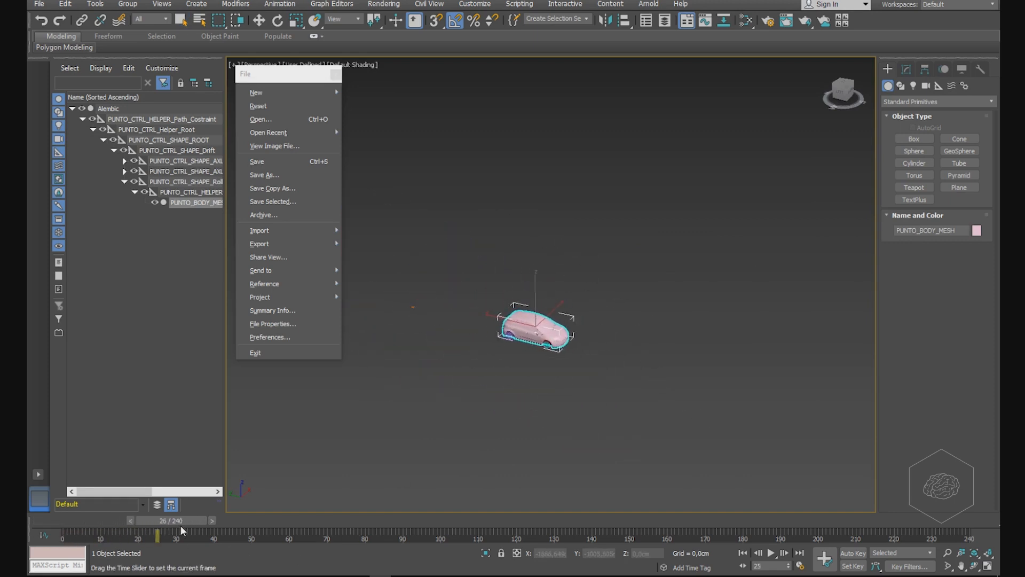
left_click_drag(158, 534, 178, 534)
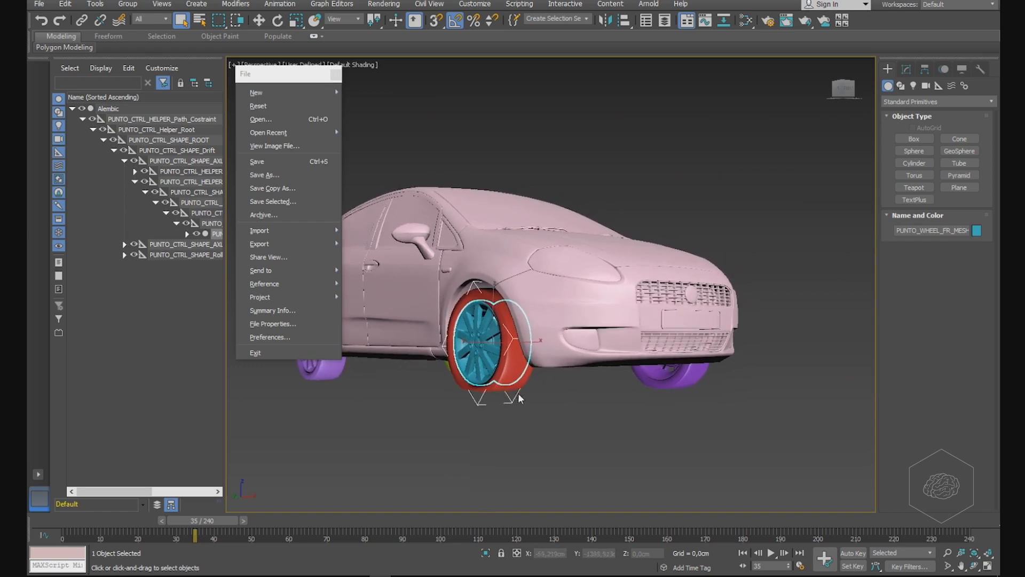
scroll("down", 3)
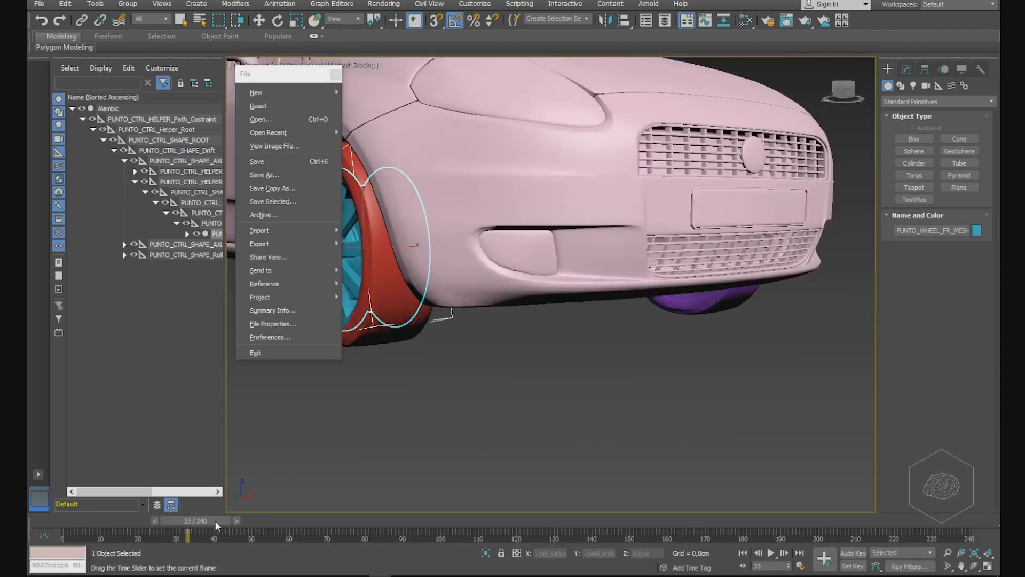
left_click_drag(187, 535, 209, 535)
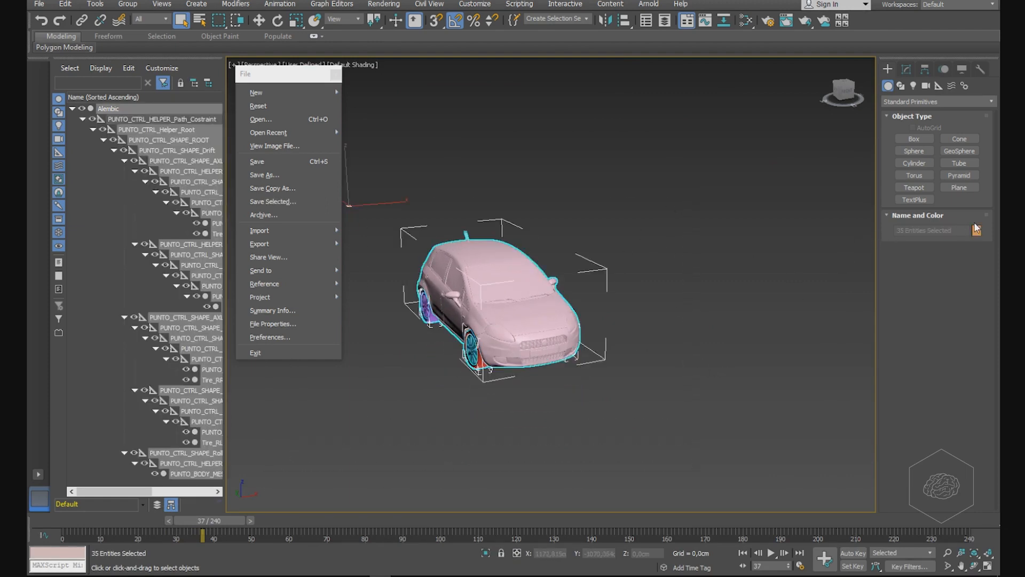
Set the object colour of all imported car objects to a solid blue swatch.
left_click(976, 230)
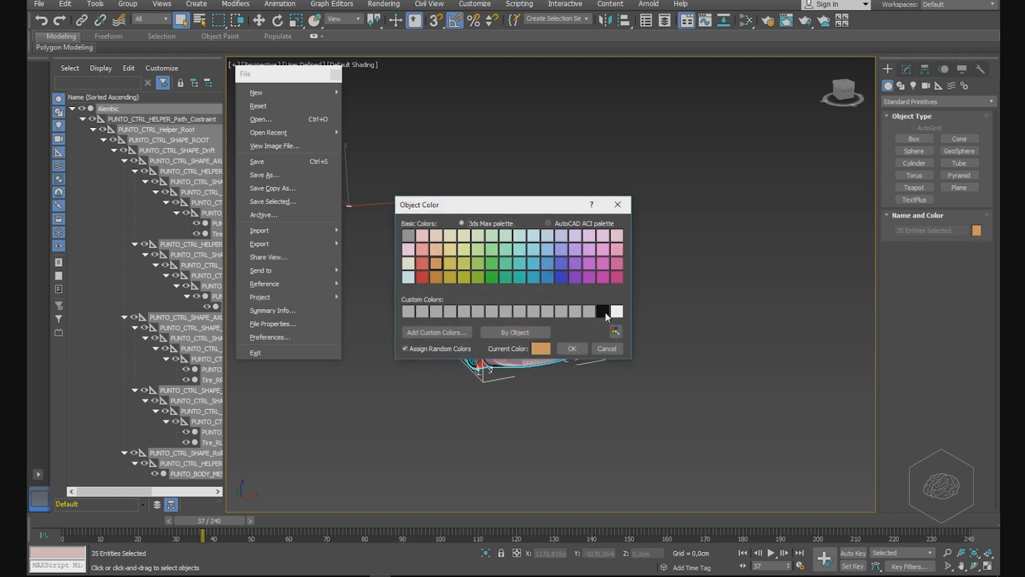
left_click(570, 348)
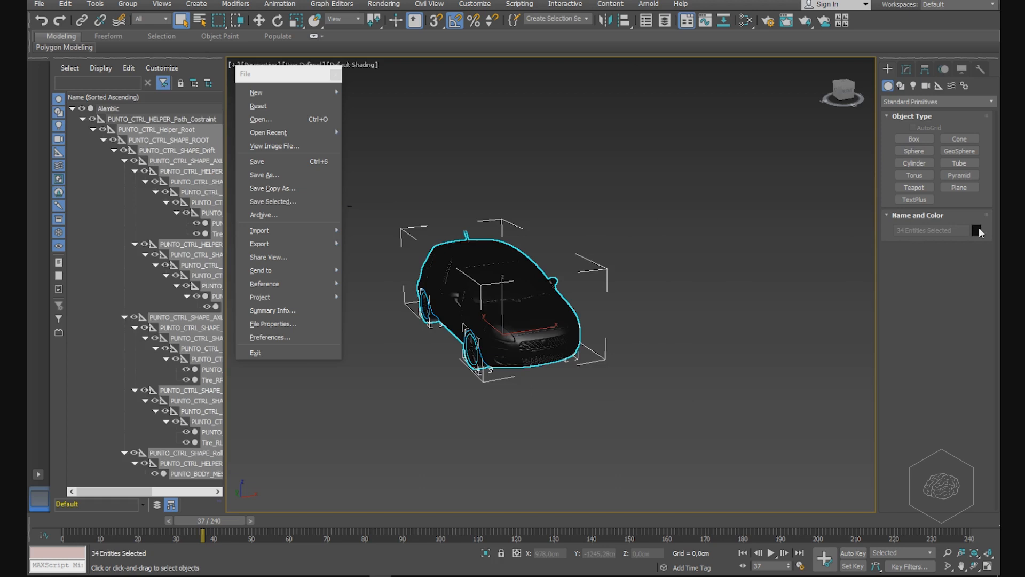
left_click(977, 231)
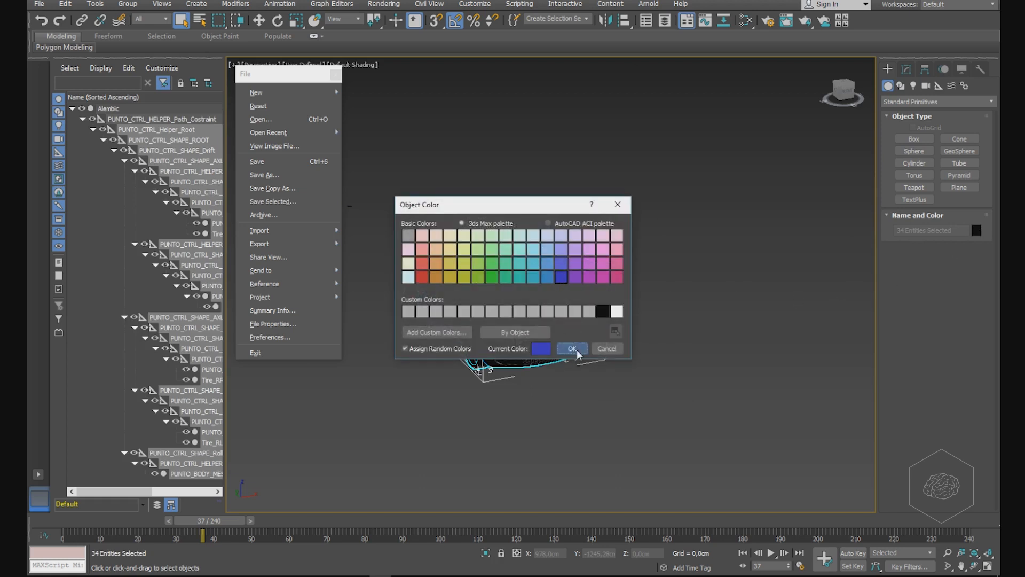
left_click(571, 348)
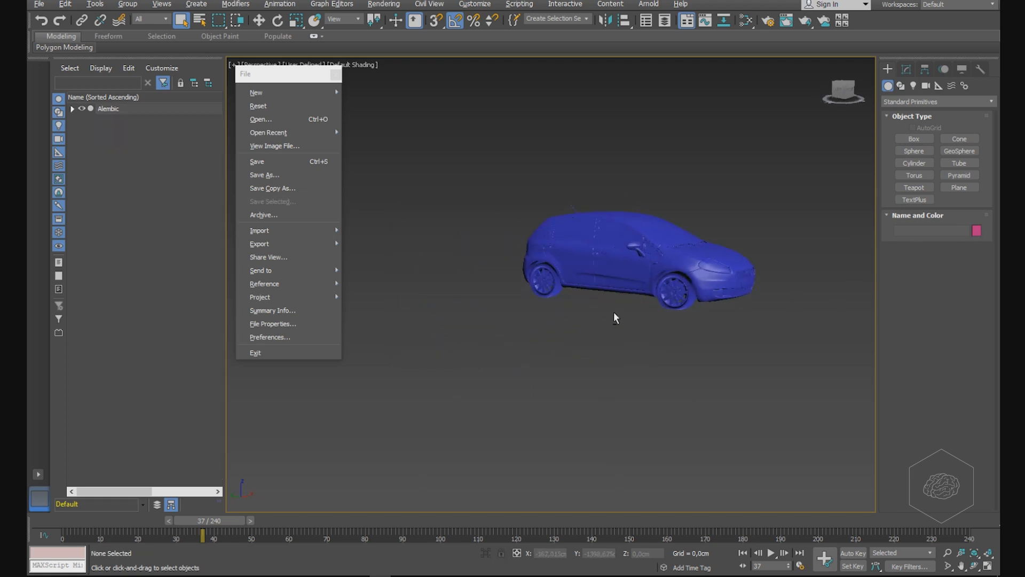